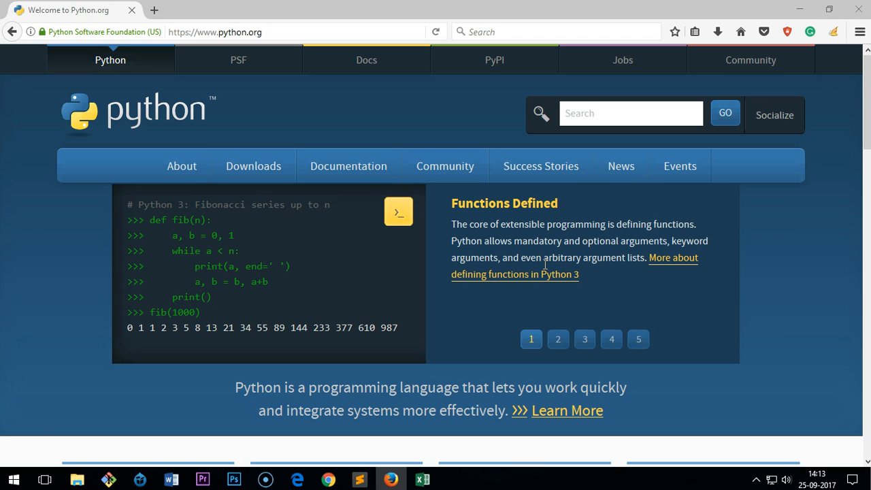
mouse_move(492, 135)
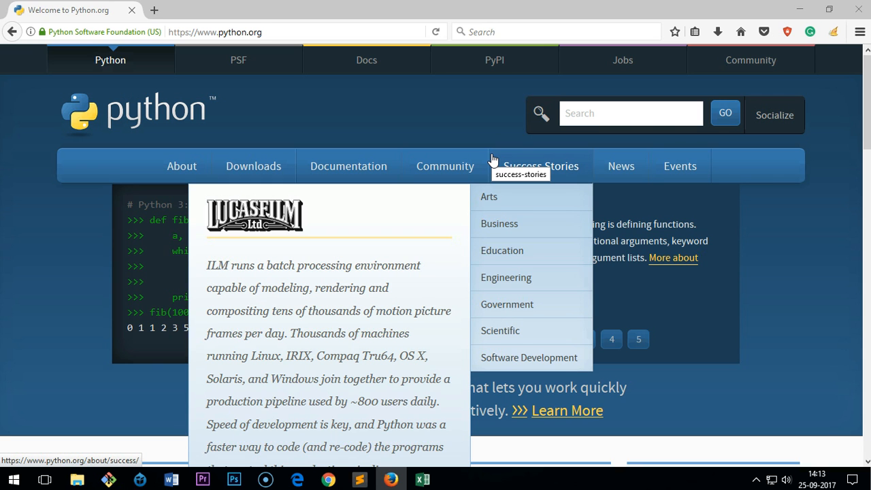
mouse_move(238, 60)
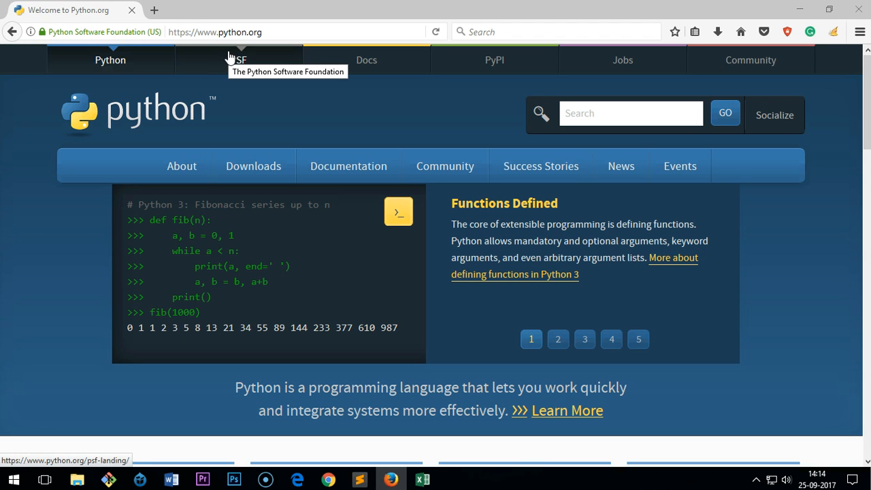
Step: Open python.org's Python Releases for Windows page from the Downloads menu
click(557, 338)
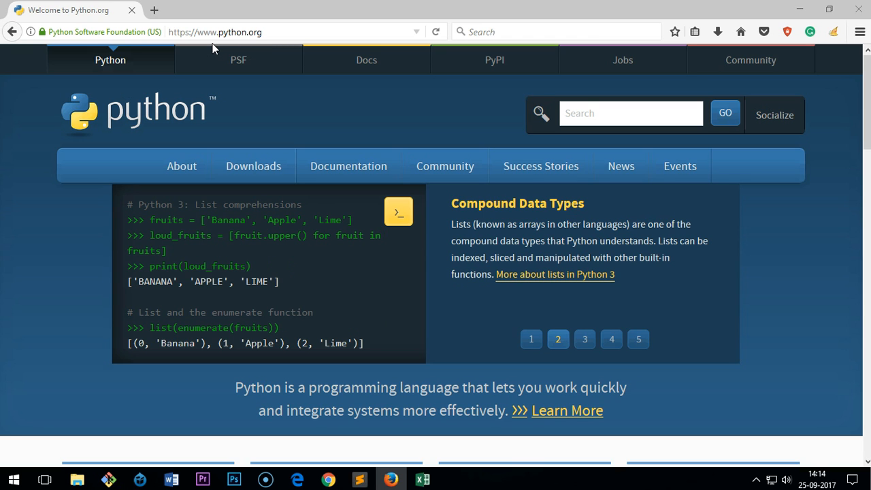
click(585, 339)
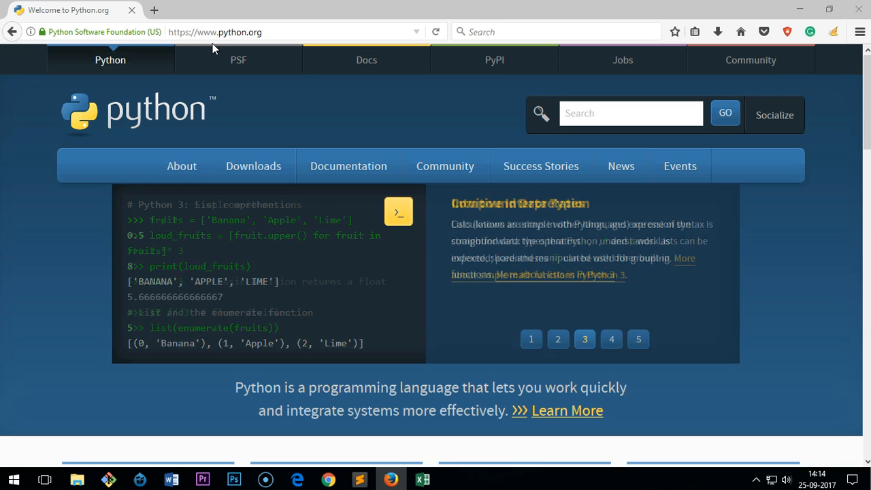
click(584, 339)
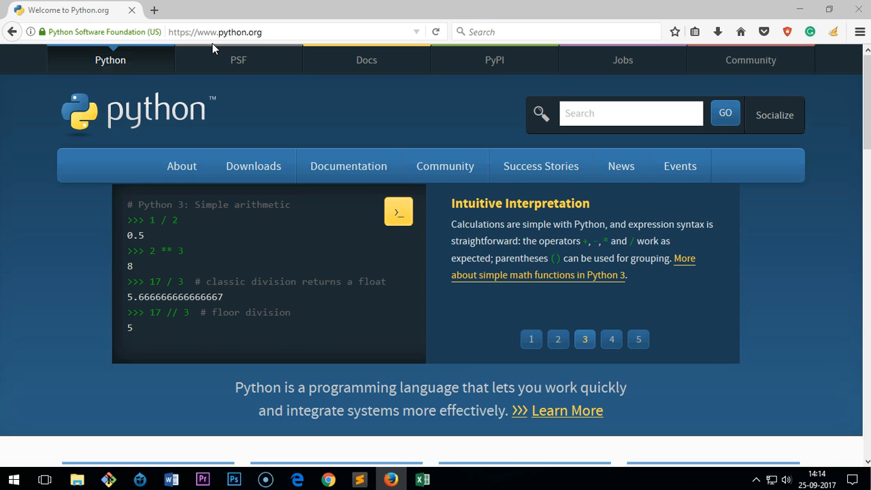
mouse_move(796, 385)
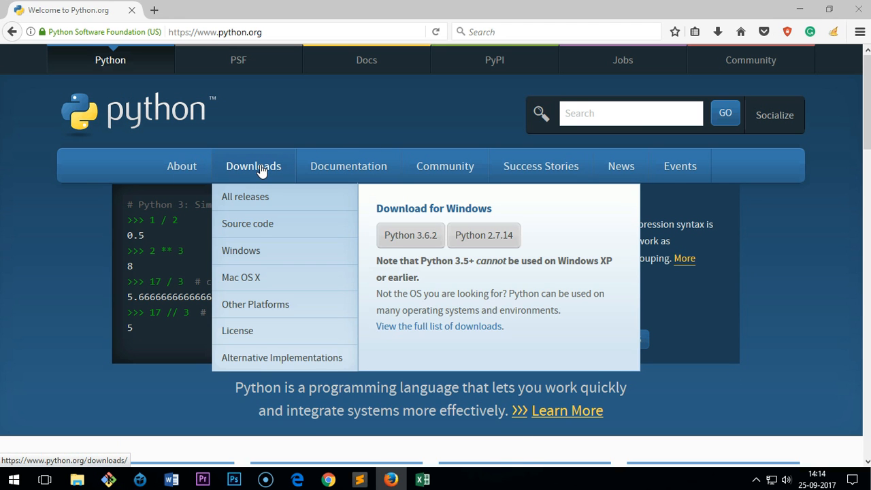
mouse_move(241, 251)
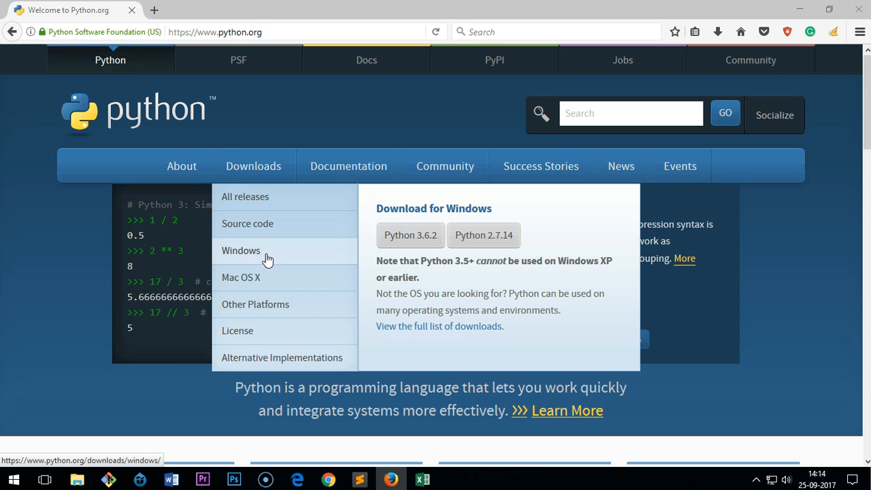
mouse_move(267, 285)
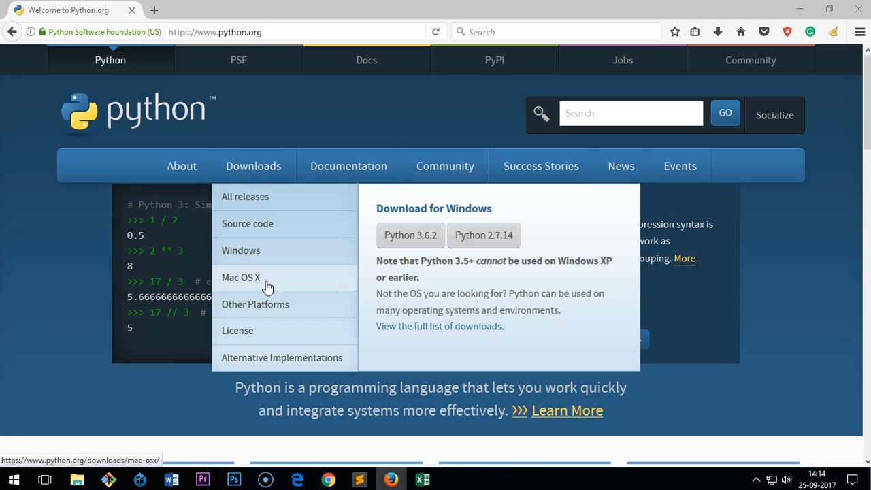
mouse_move(277, 259)
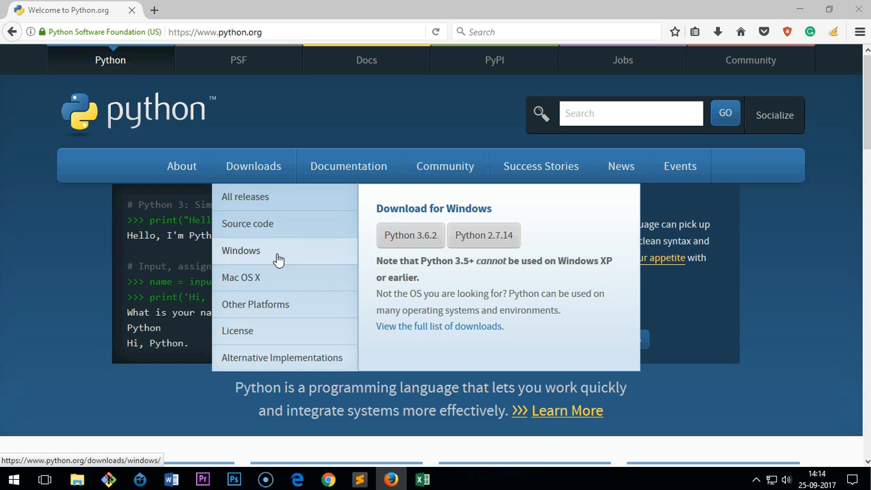
click(241, 250)
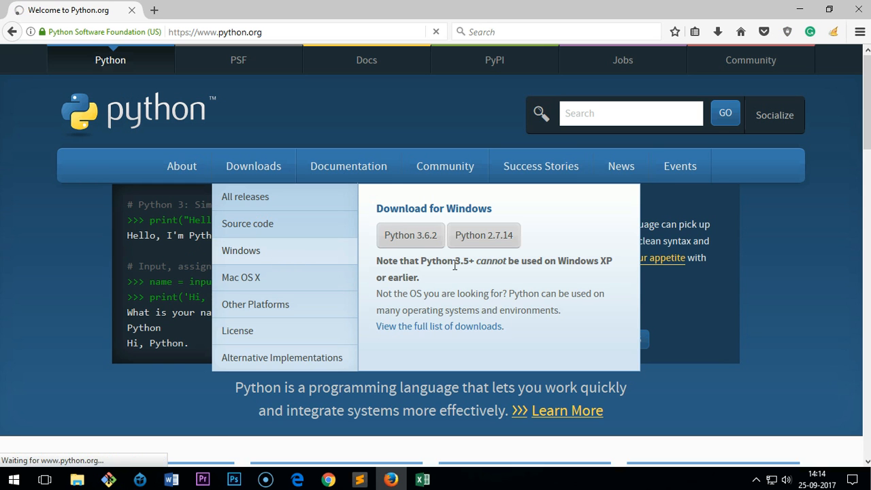
Step: Open the 'Python 3.7.0a1 - 2017-09-19' release page from the Windows releases list
click(240, 250)
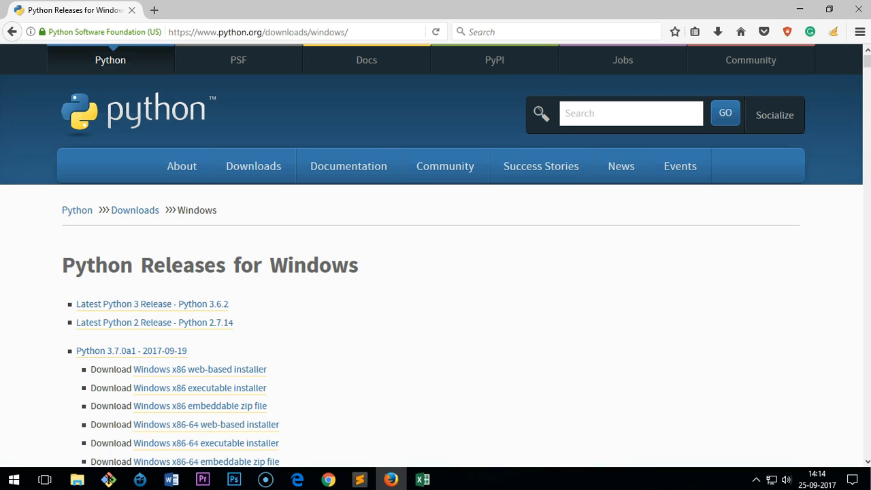
click(276, 32)
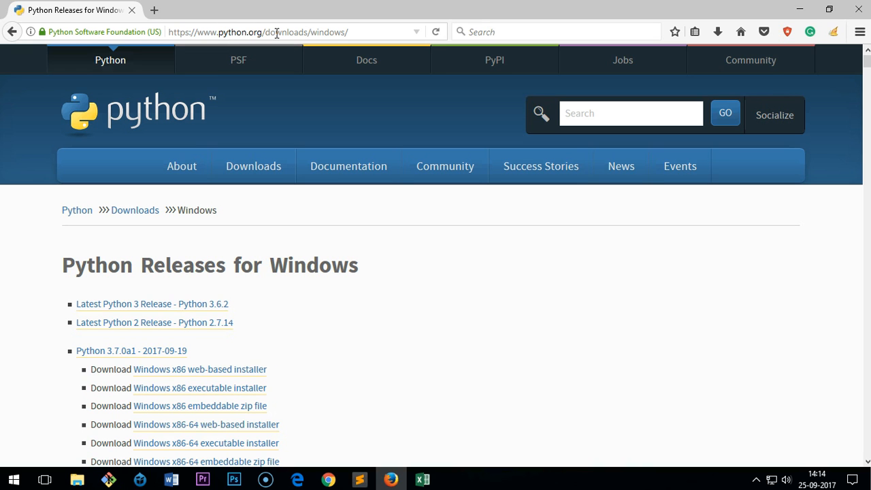
mouse_move(279, 40)
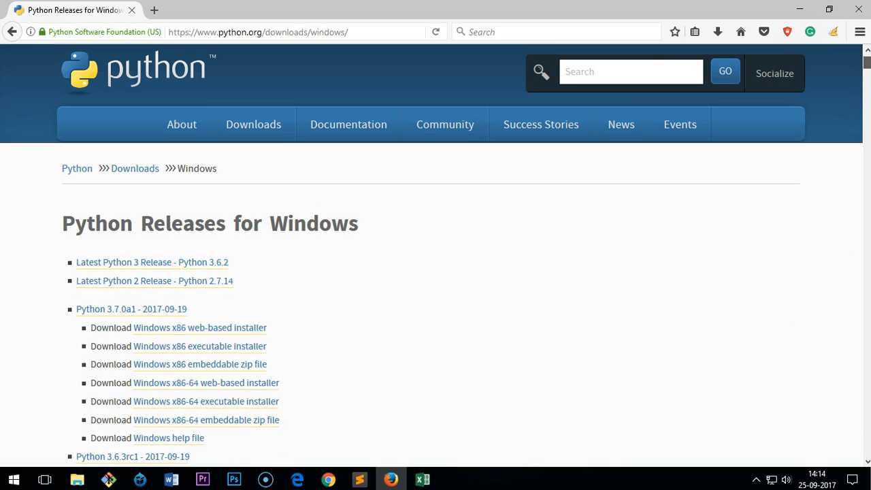
mouse_move(135, 265)
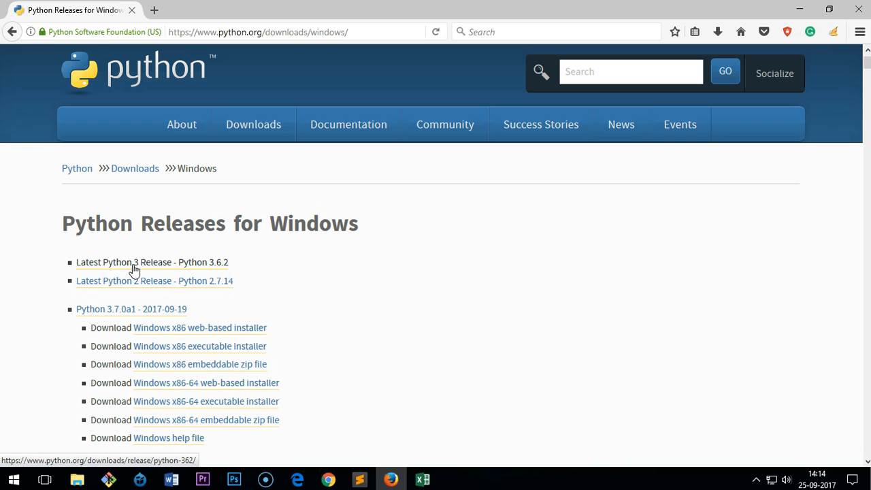
mouse_move(87, 315)
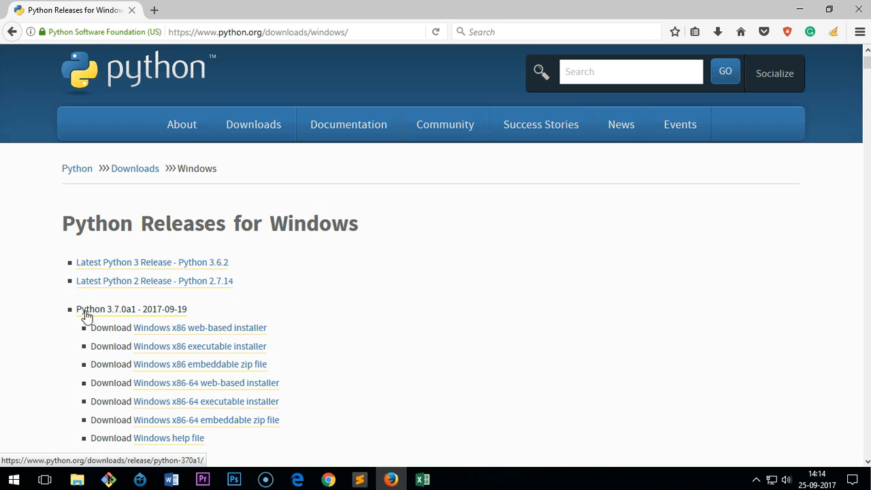
mouse_move(94, 318)
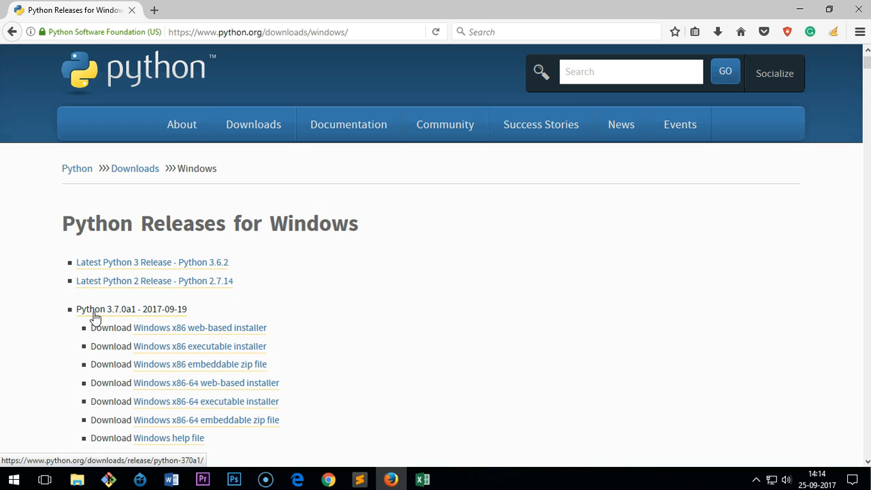
mouse_move(141, 316)
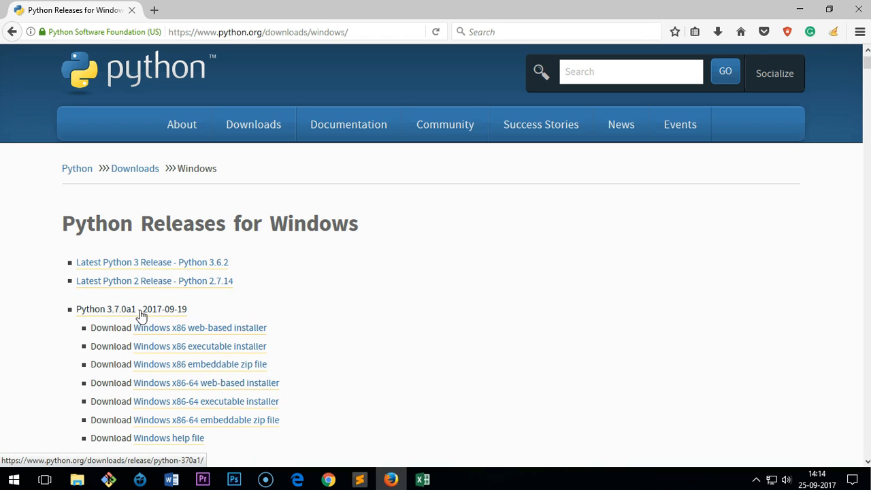
mouse_move(205, 323)
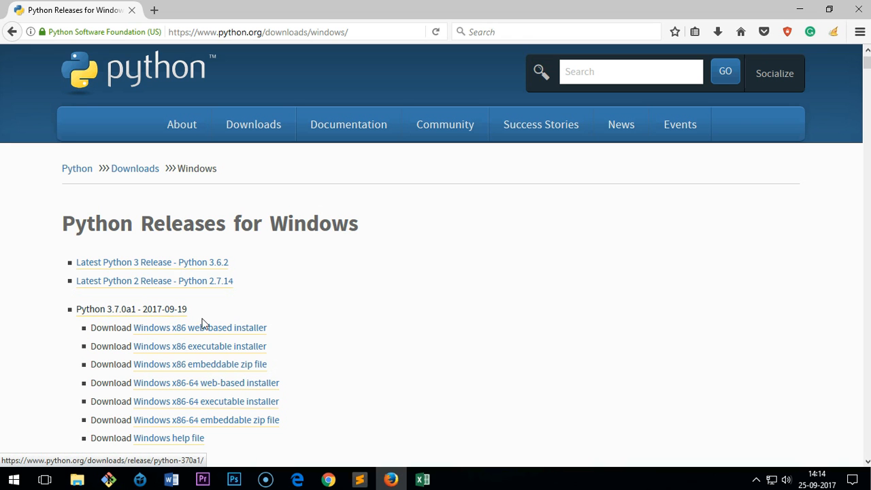
click(804, 479)
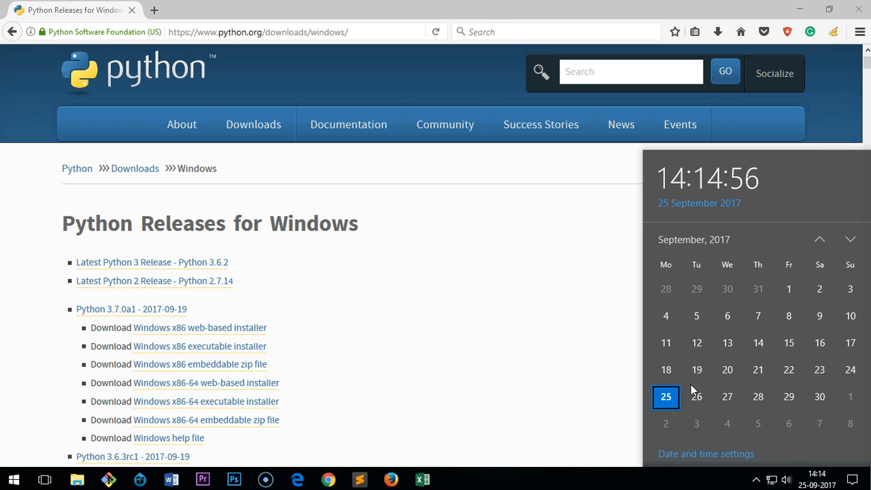
mouse_move(546, 275)
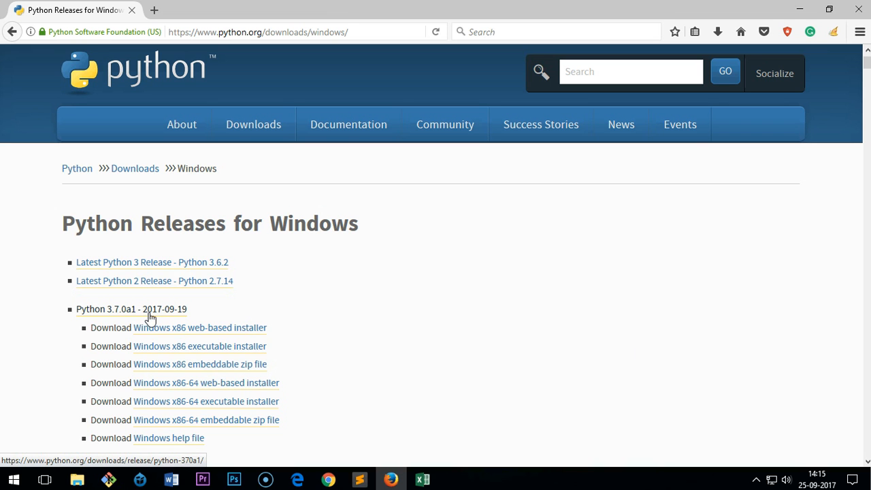
click(436, 32)
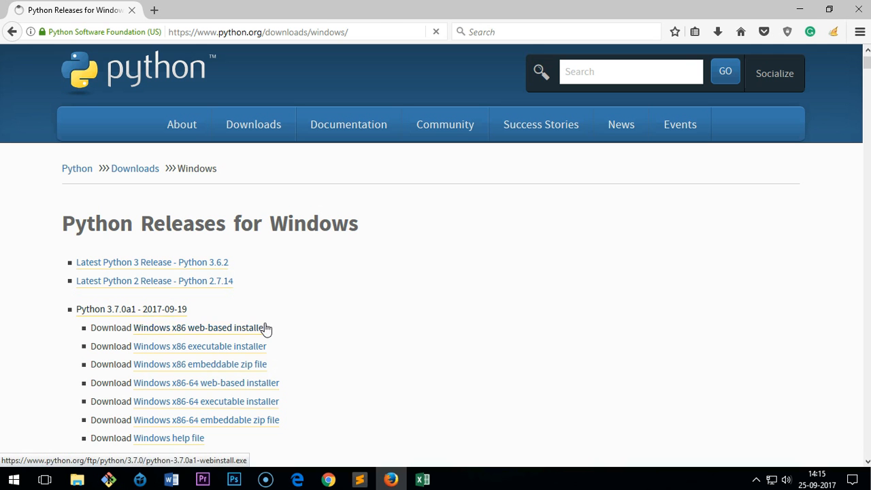
click(132, 309)
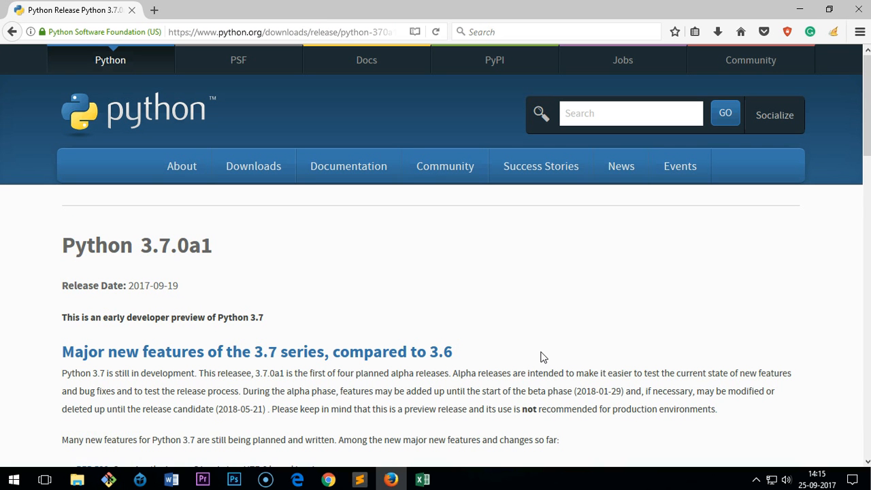
scroll(down, 3)
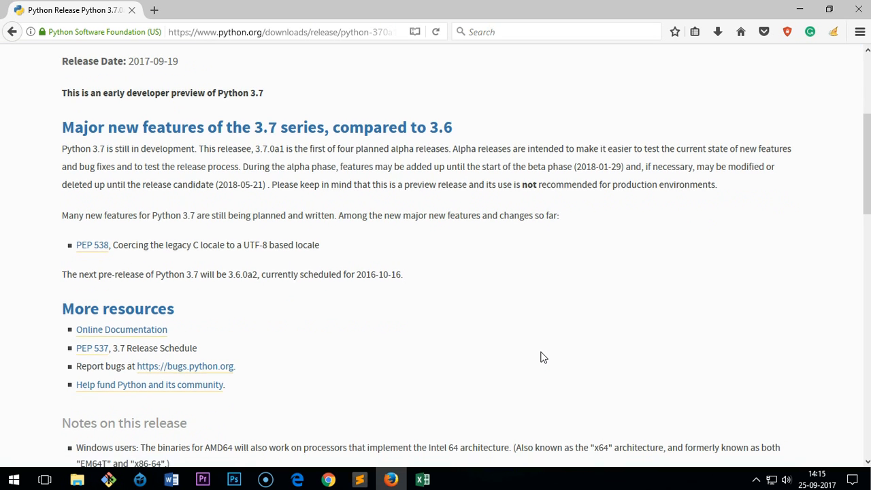
scroll(down, 3)
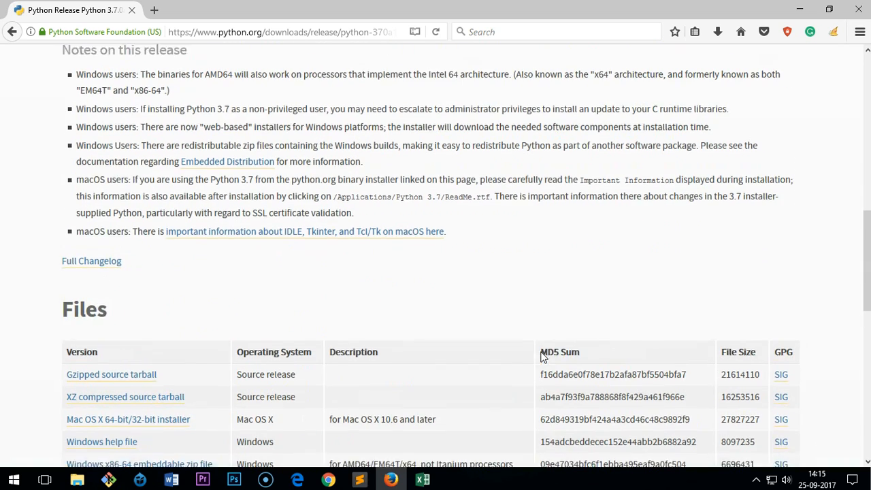
scroll(down, 3)
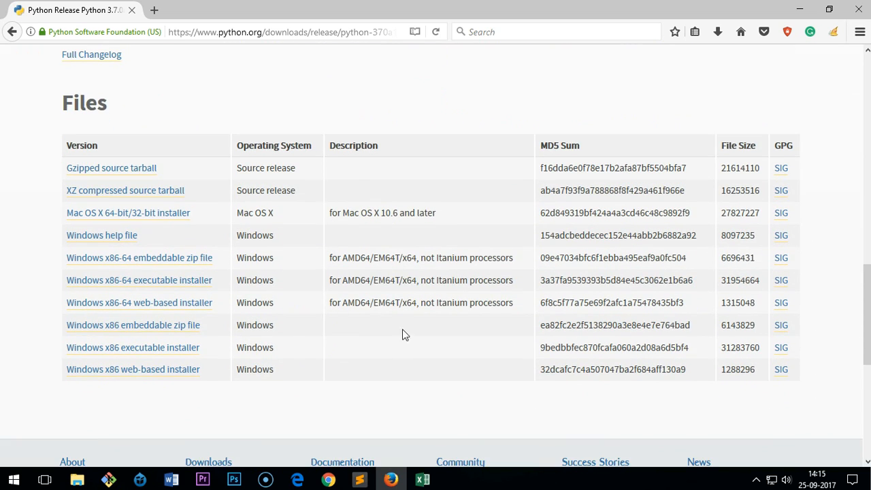
mouse_move(139, 302)
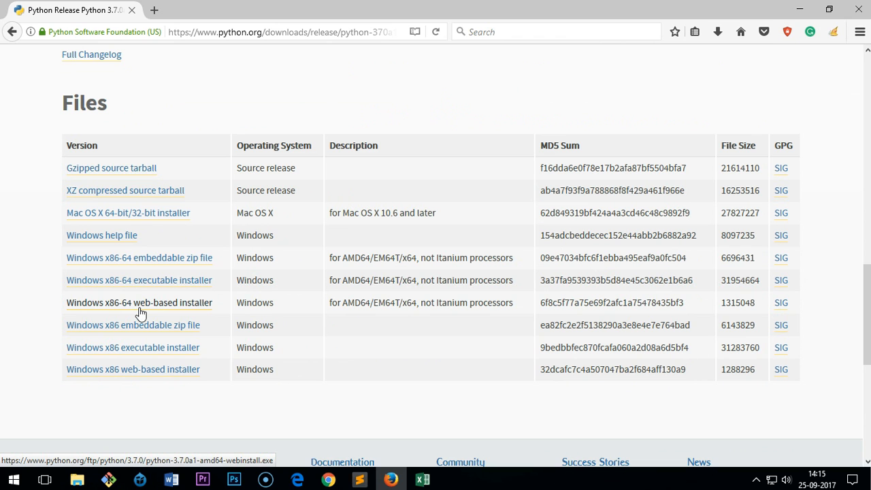
mouse_move(142, 339)
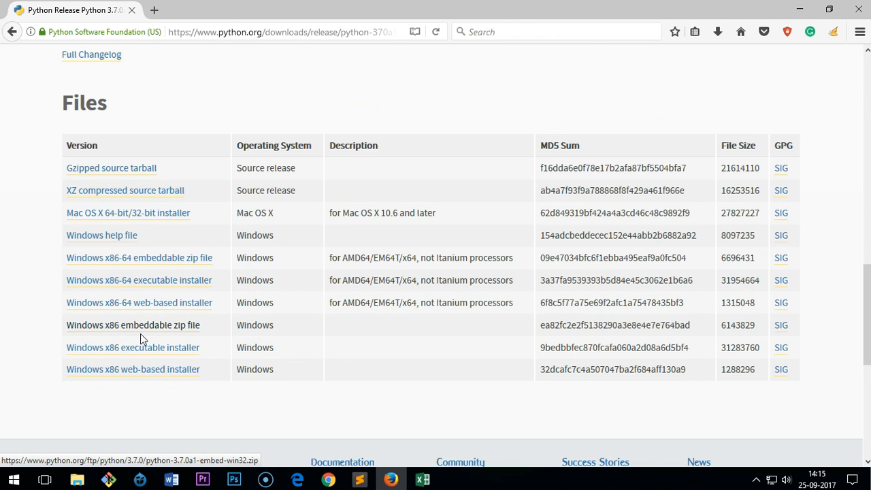
mouse_move(139, 303)
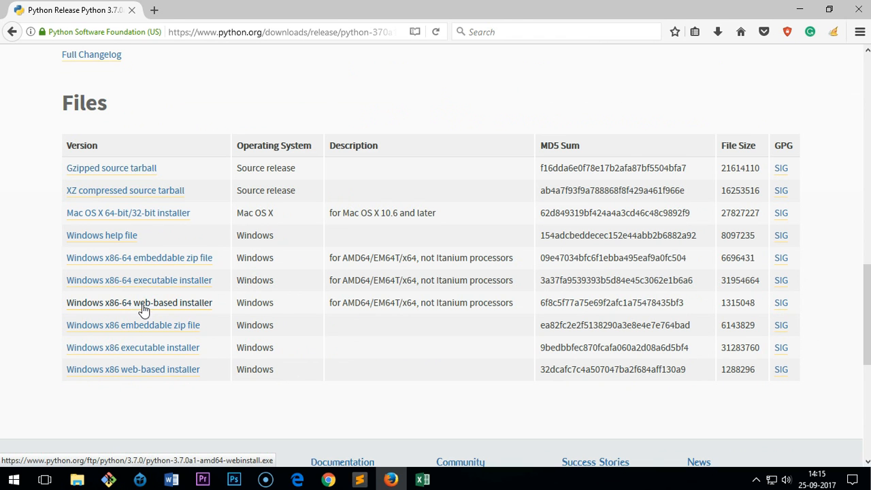
mouse_move(153, 303)
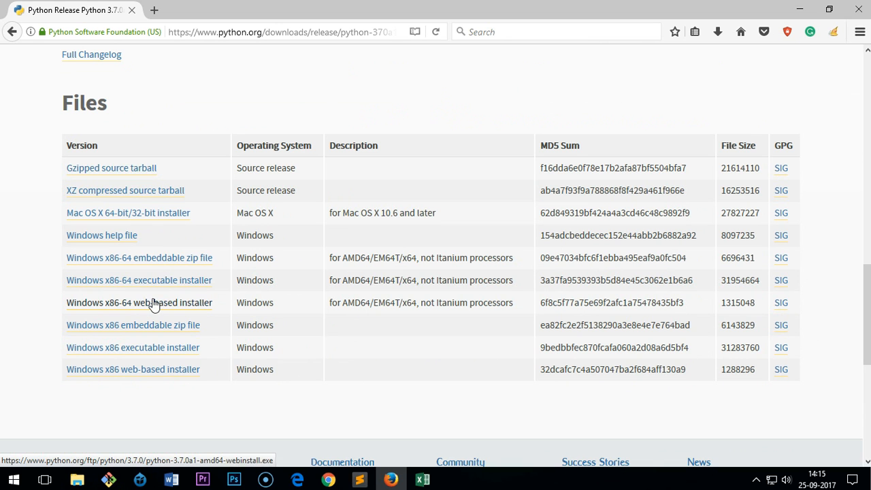
mouse_move(140, 329)
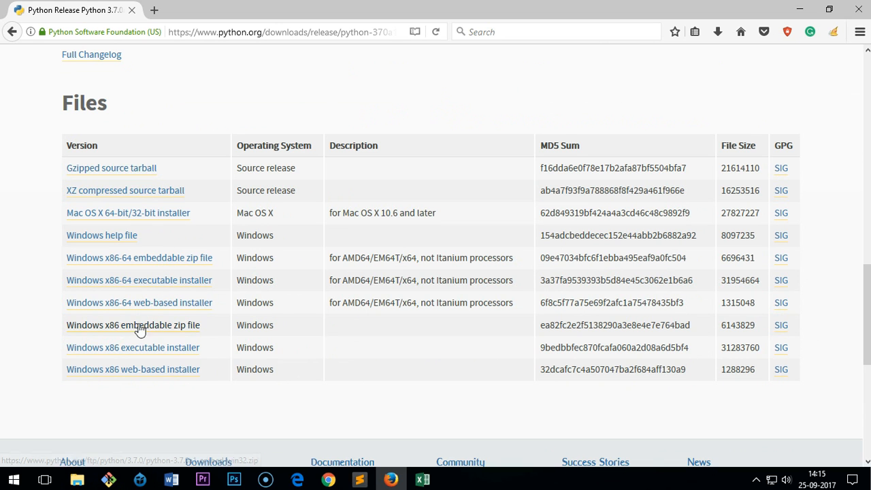
mouse_move(173, 374)
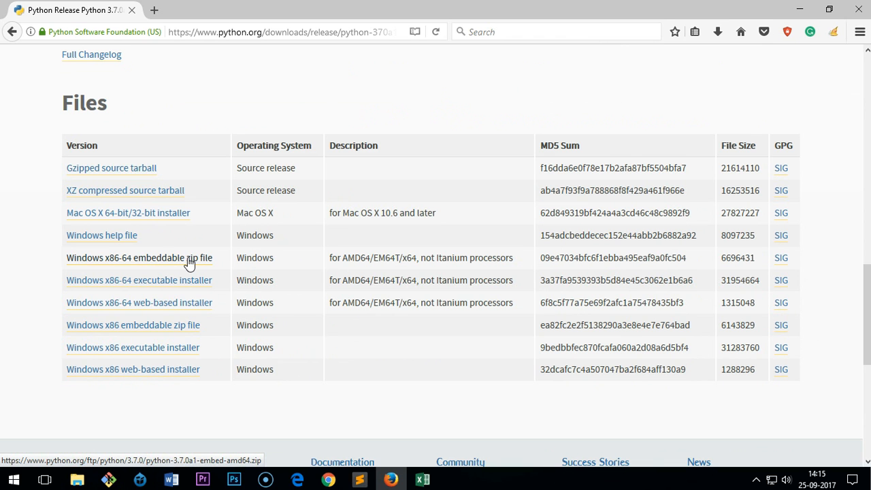
mouse_move(198, 289)
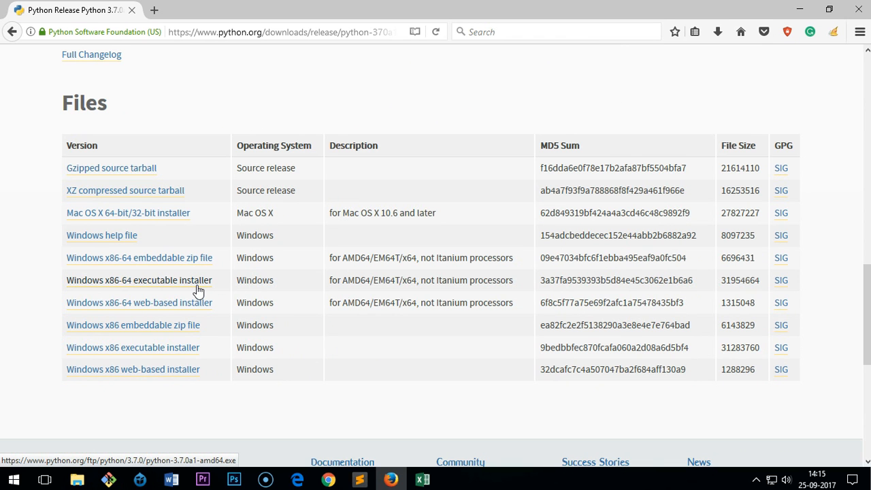
mouse_move(194, 308)
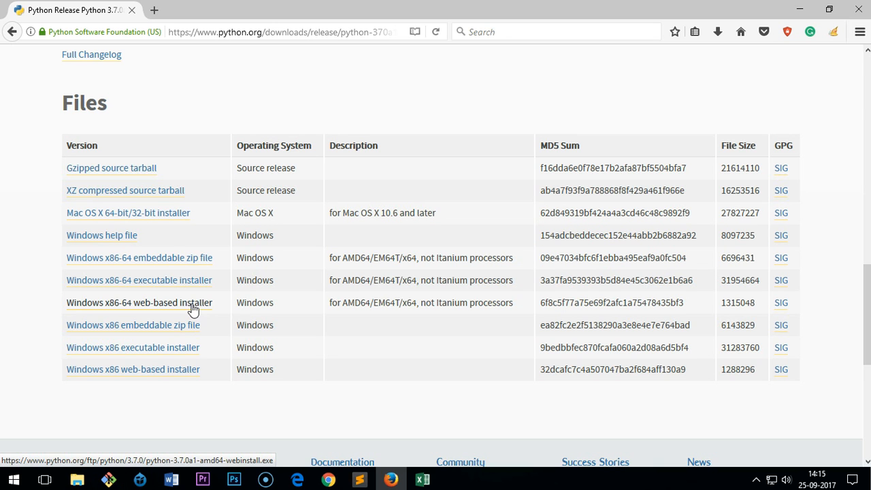
mouse_move(128, 213)
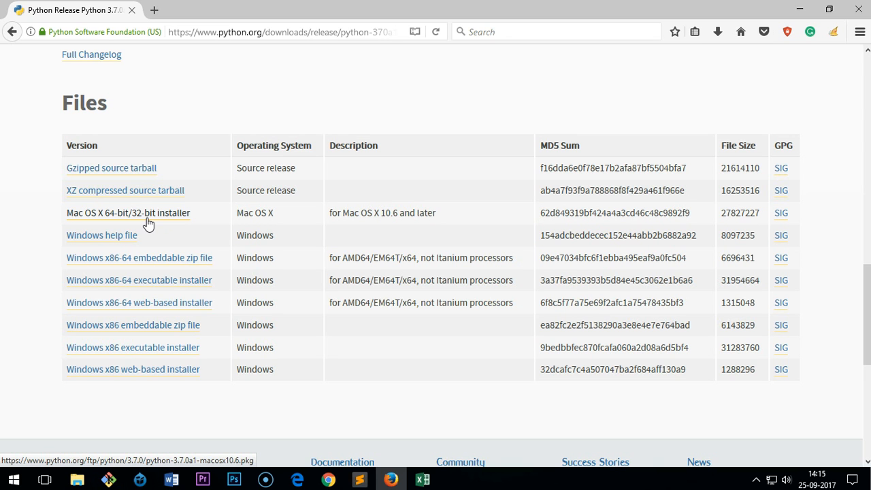
mouse_move(286, 273)
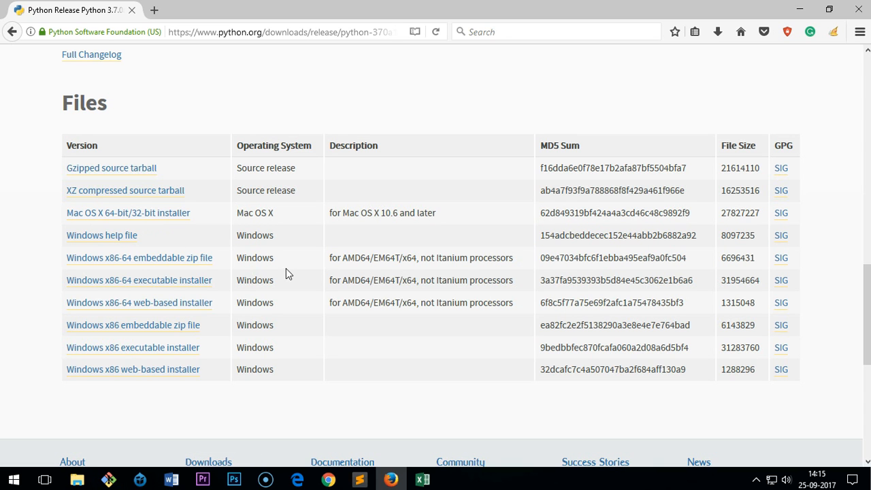
mouse_move(229, 309)
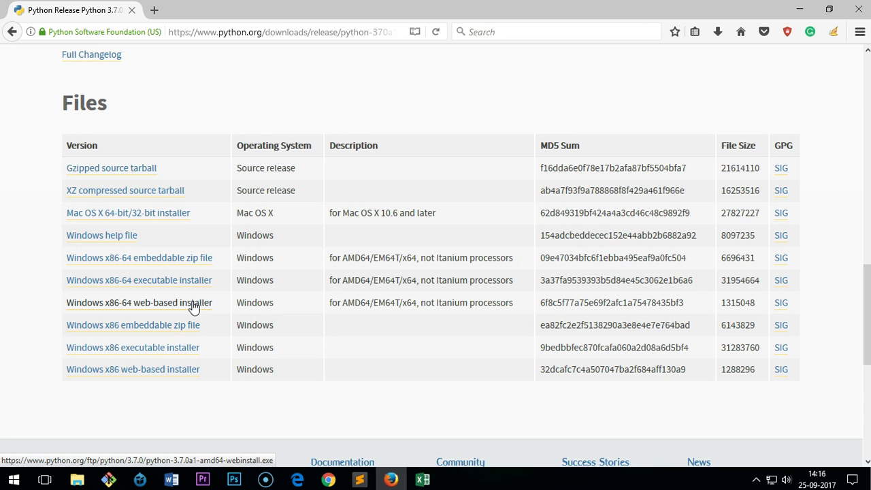
Step: Save the Windows x86-64 web-based installer and run it from Firefox's downloads list
click(139, 302)
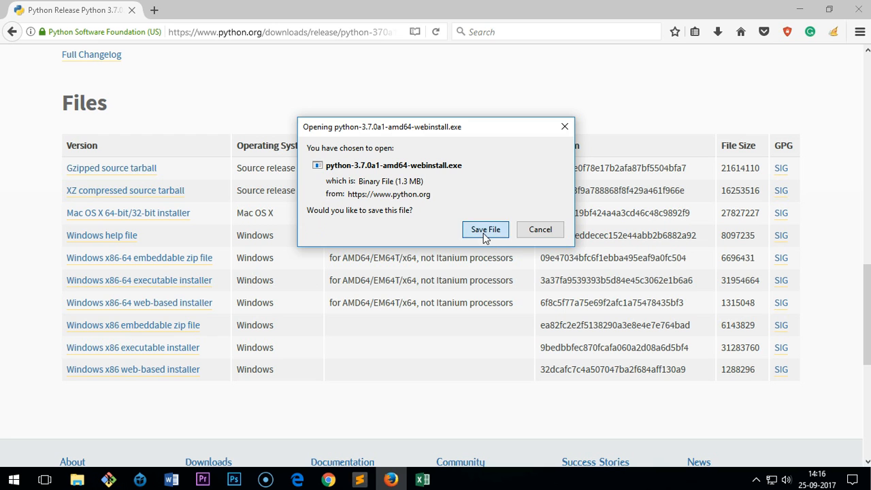
click(485, 229)
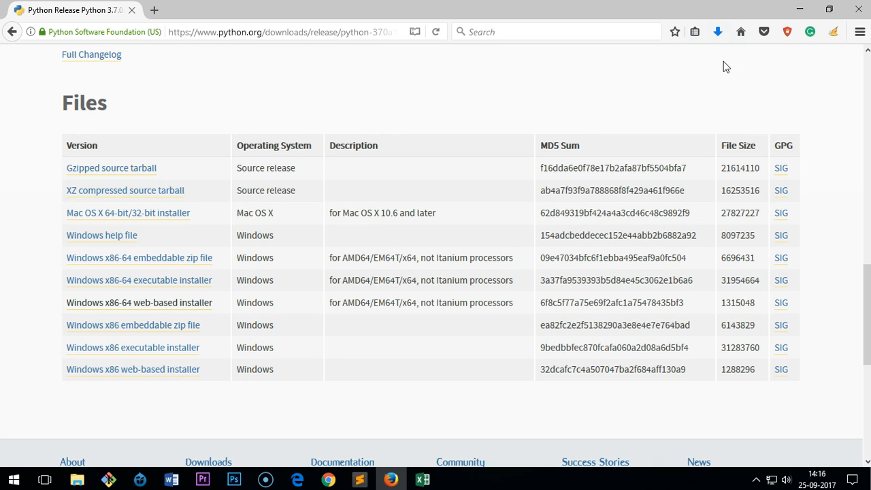
mouse_move(717, 31)
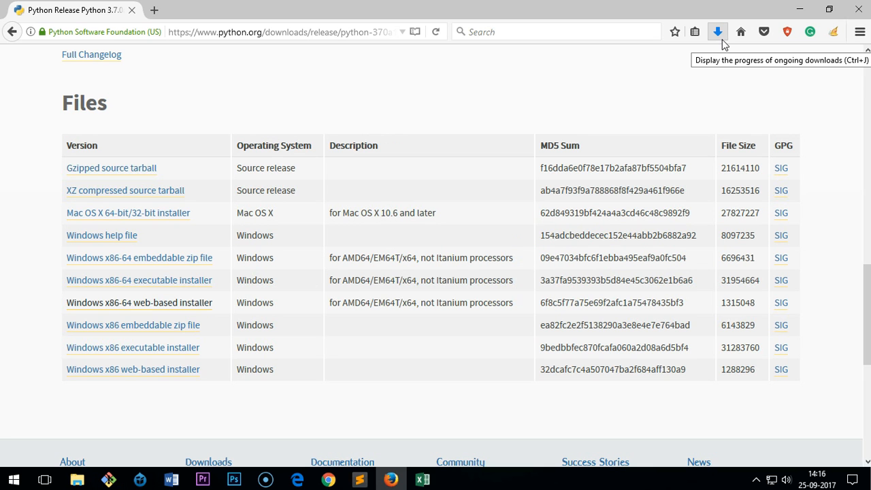
click(717, 32)
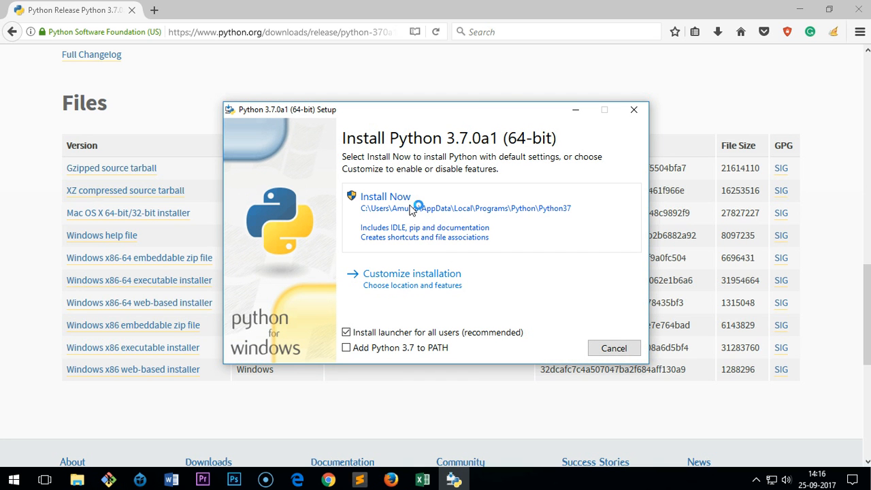
mouse_move(398, 205)
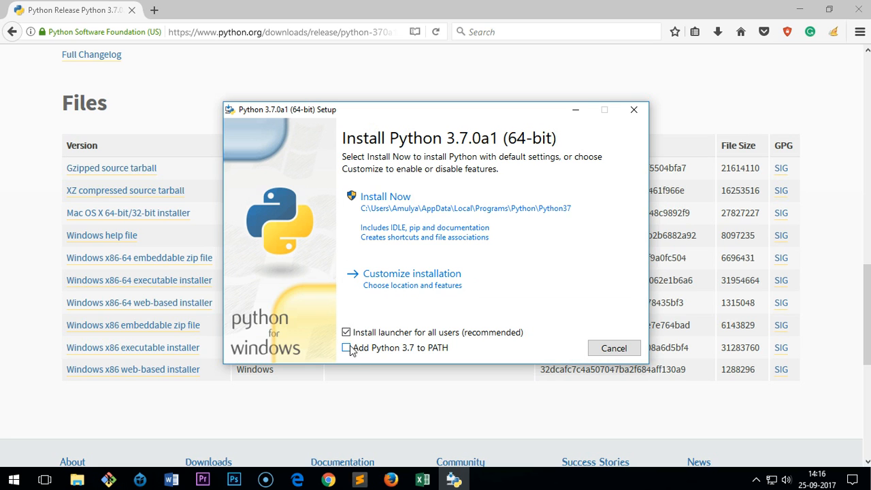
Step: Tick 'Add Python 3.7 to PATH' in the 64-bit setup window
click(345, 348)
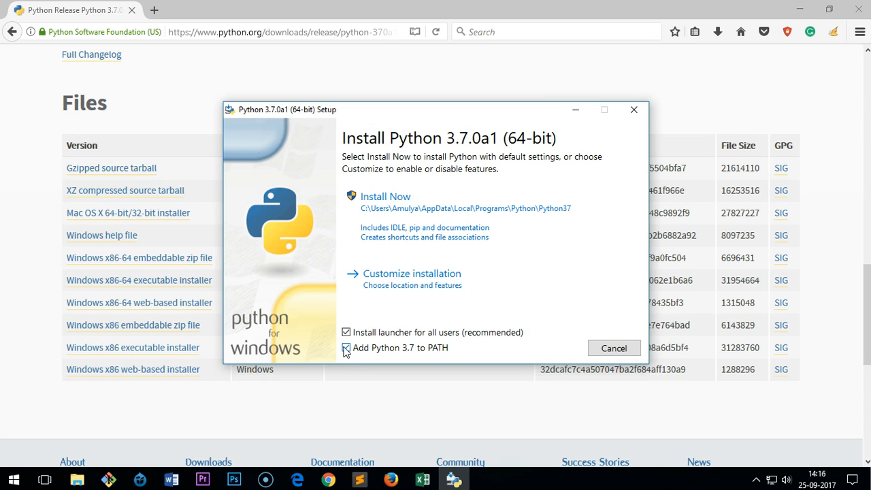
click(347, 347)
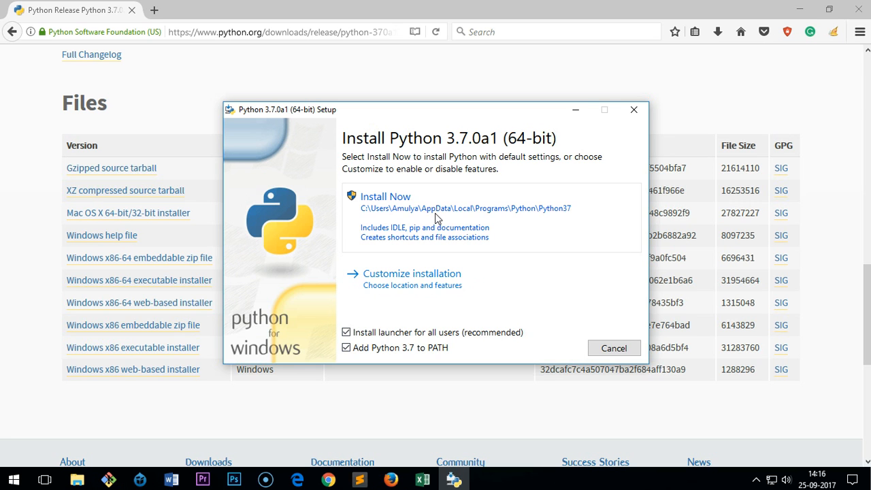
Step: Run Install Now and close setup once it reports success
click(386, 196)
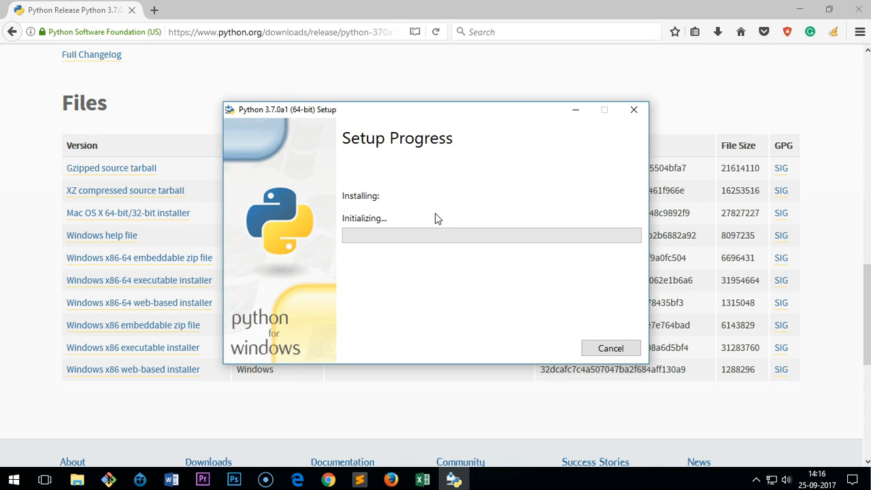
mouse_move(409, 331)
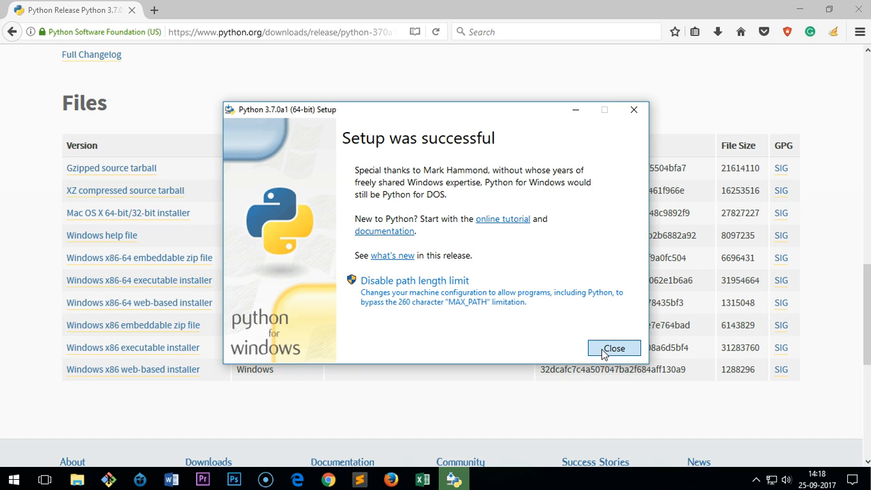
click(613, 348)
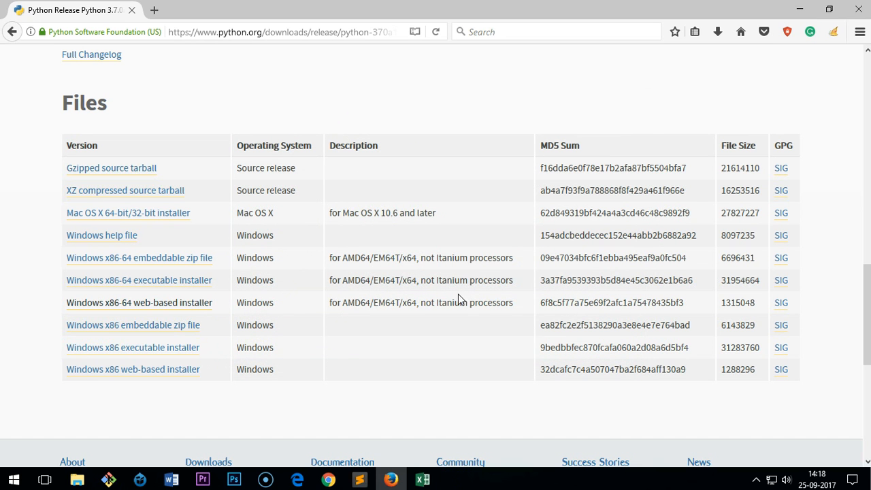
Step: Run python in Command Prompt to show the 3.7.0a1 64-bit banner
click(13, 479)
text(p)
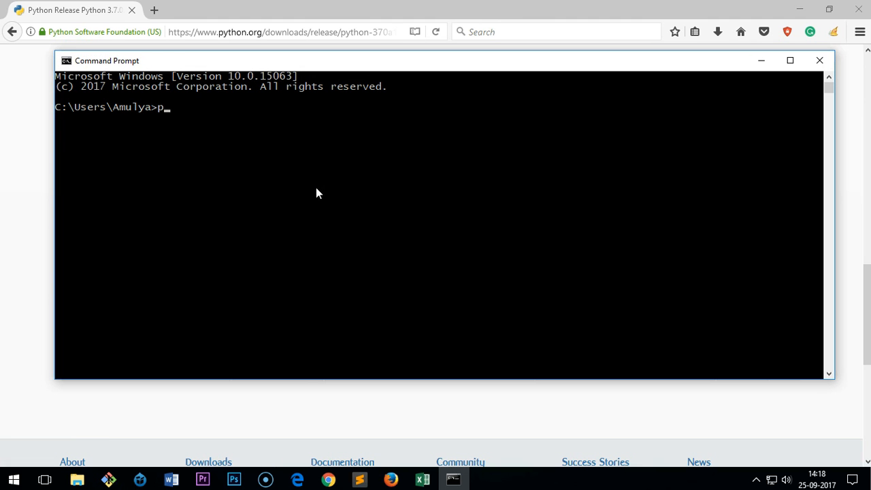
text(ython)
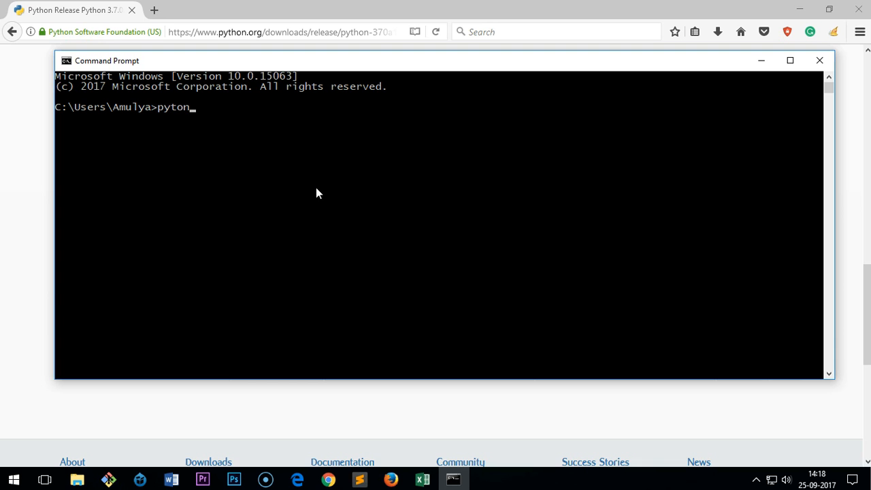
key(BackSpace)
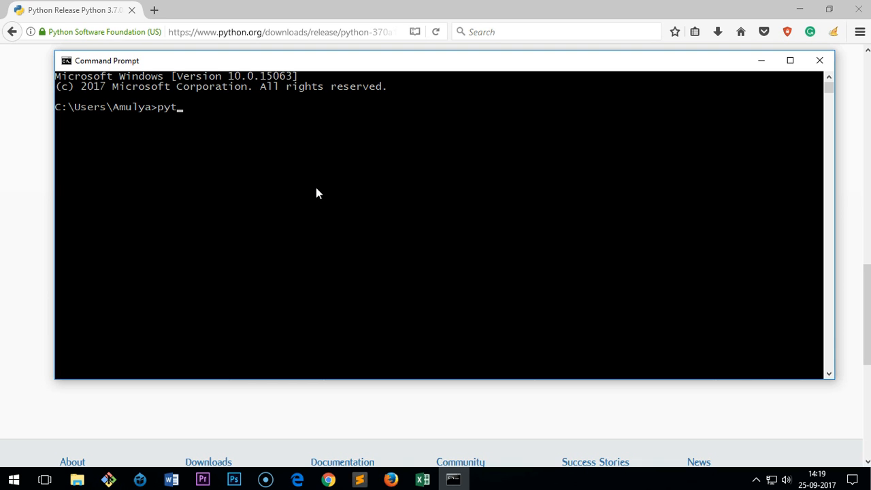
key(Return)
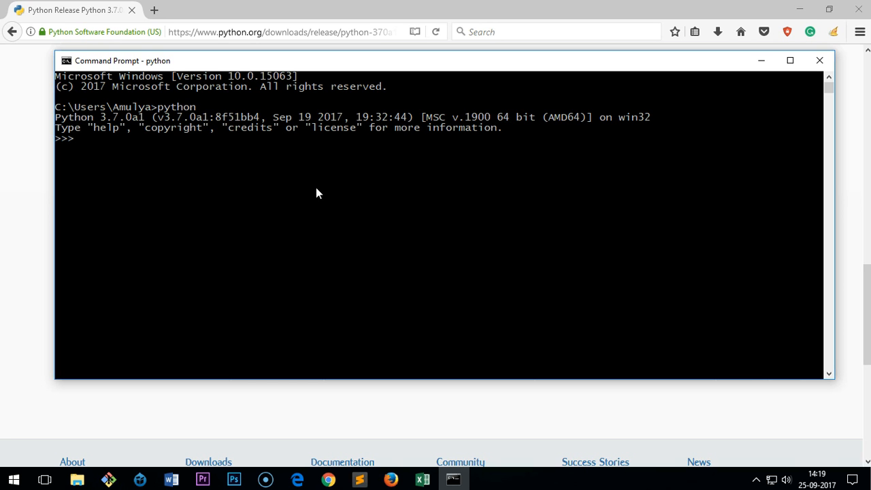